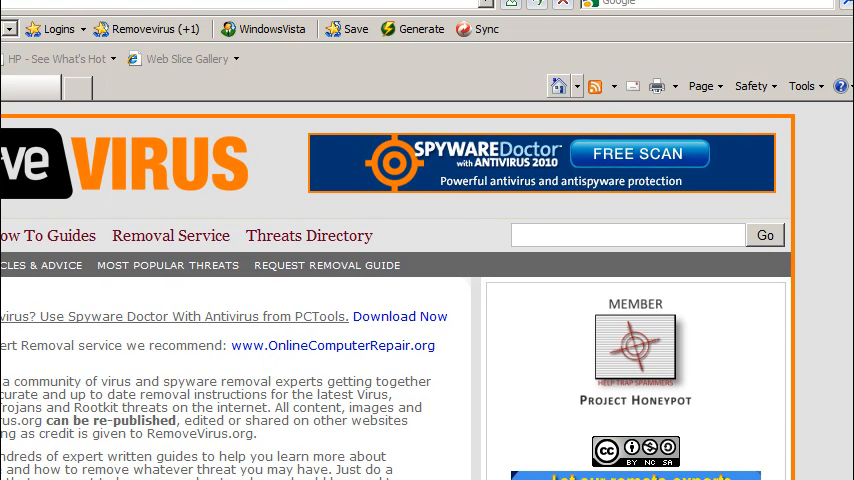
Step: Reach the Connections page of Internet Options from the Tools menu
left_click(806, 86)
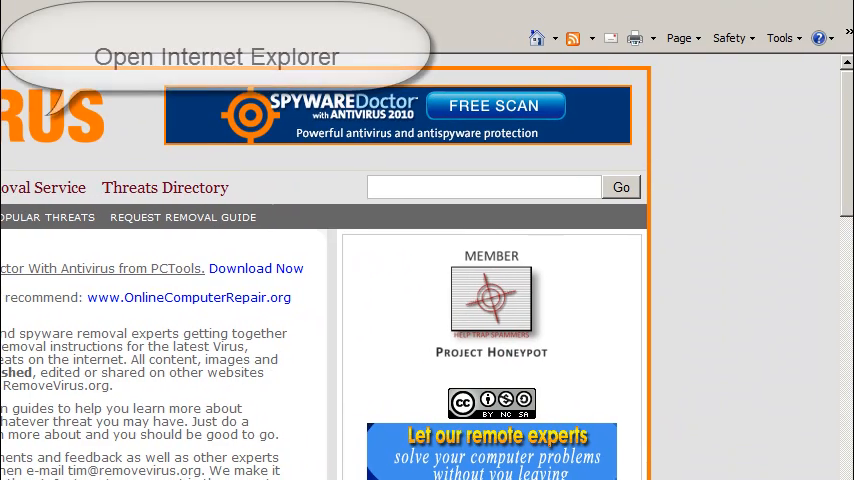
left_click(784, 32)
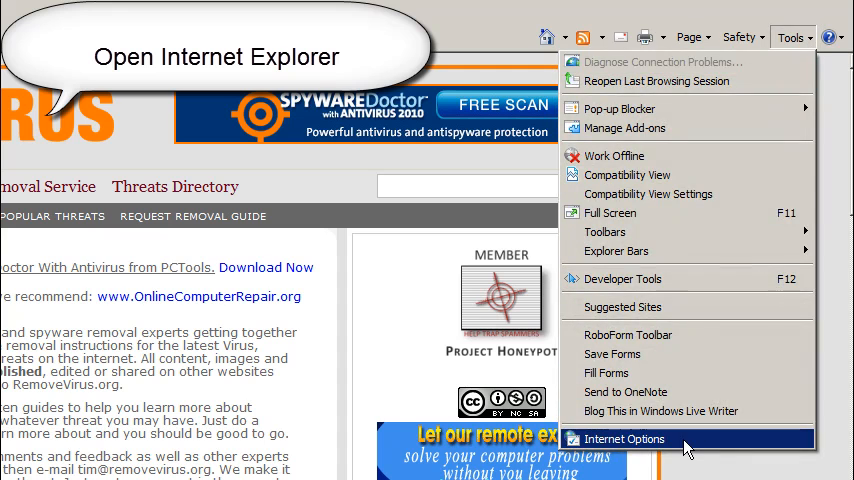
left_click(642, 440)
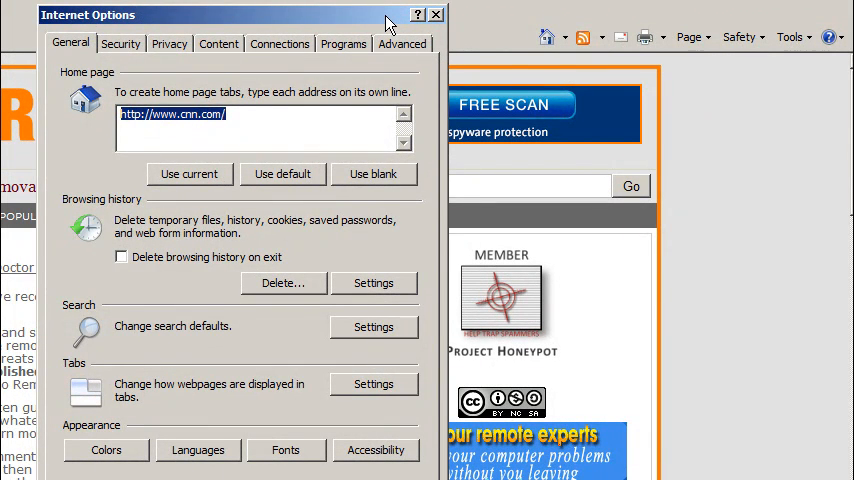
left_click(280, 44)
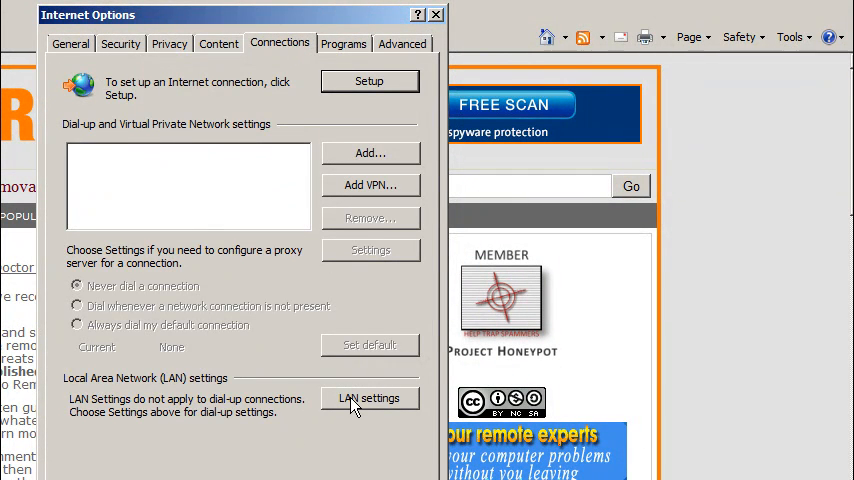
Step: In LAN settings, uncheck 'Use a proxy server', keep 'Automatically detect settings' on, and confirm
left_click(368, 398)
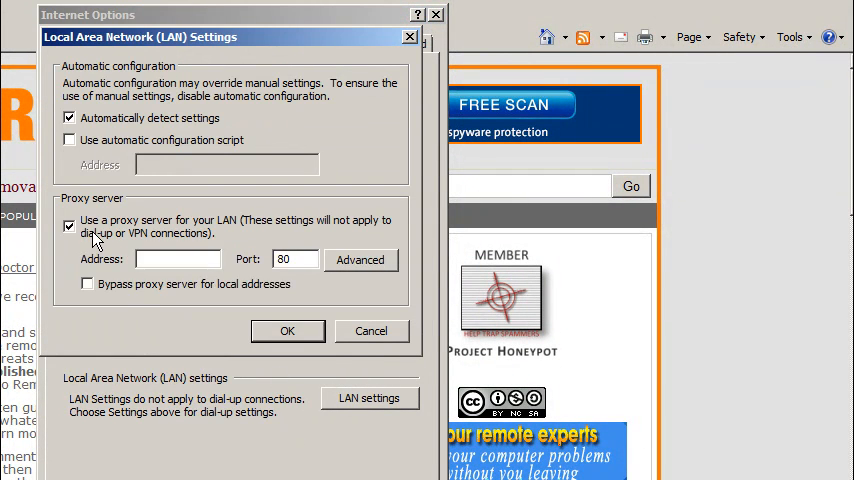
left_click(72, 224)
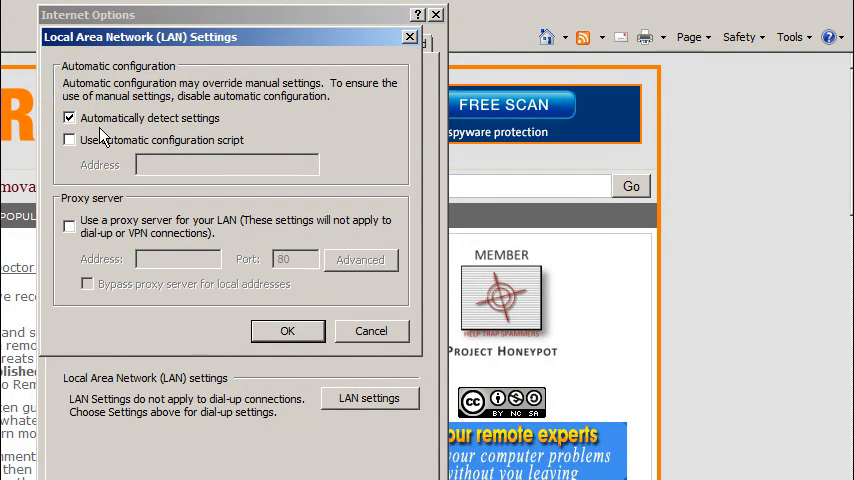
left_click(74, 120)
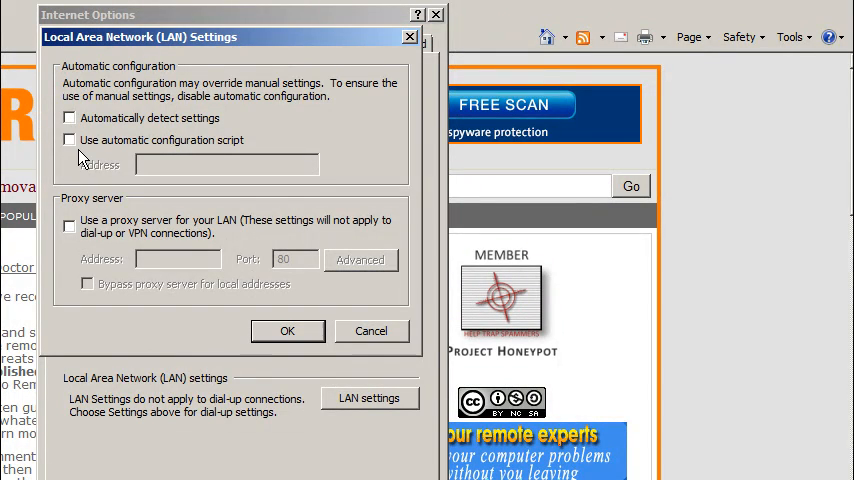
left_click(72, 120)
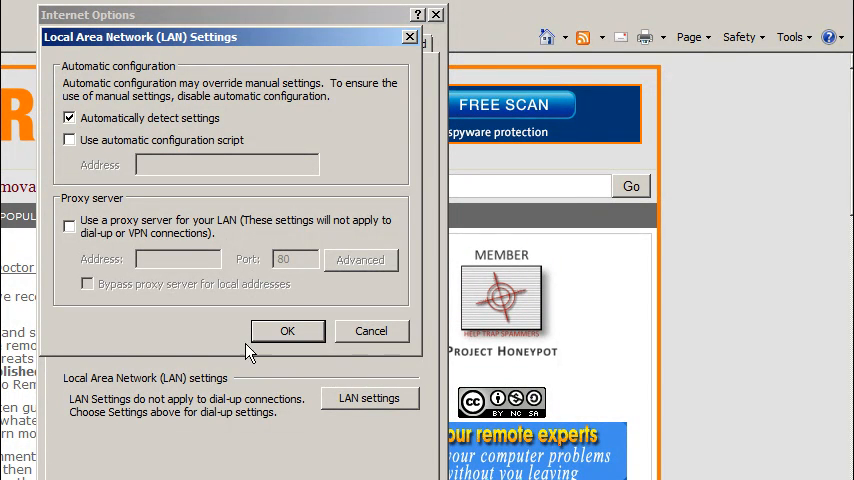
left_click(288, 332)
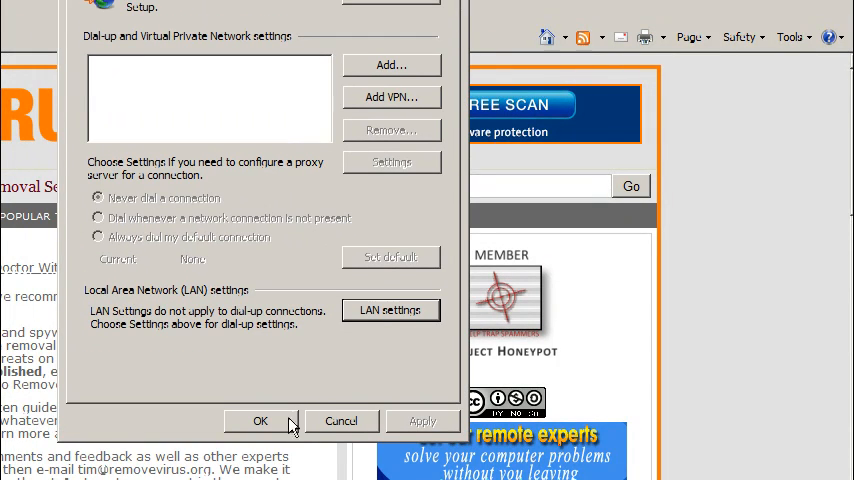
mouse_move(788, 50)
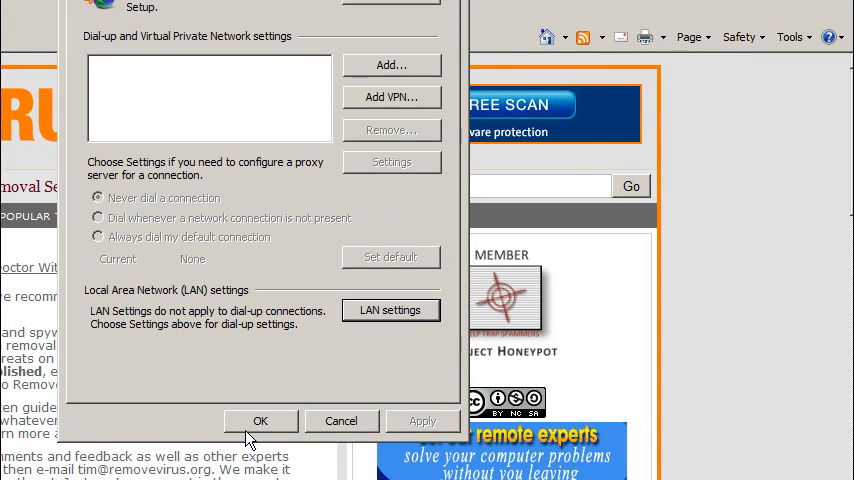
Step: Apply the connection changes and close Internet Options, returning to the RemoveVirus page
left_click(260, 420)
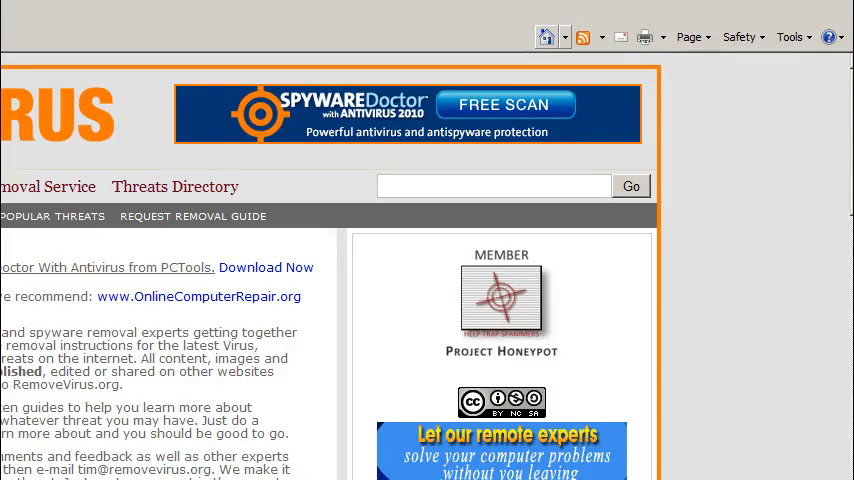
Step: Review the sidebar's Hosts File and IE reset tools, then bring up the Tools menu
scroll("down", 3)
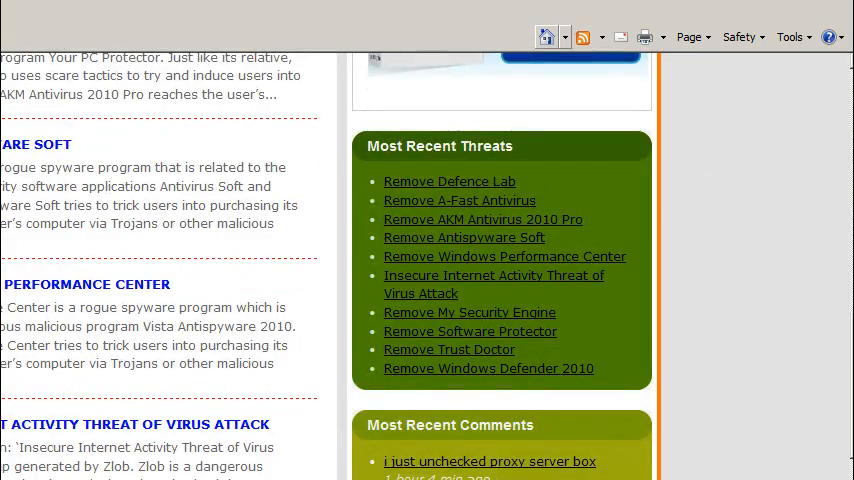
scroll("down", 3)
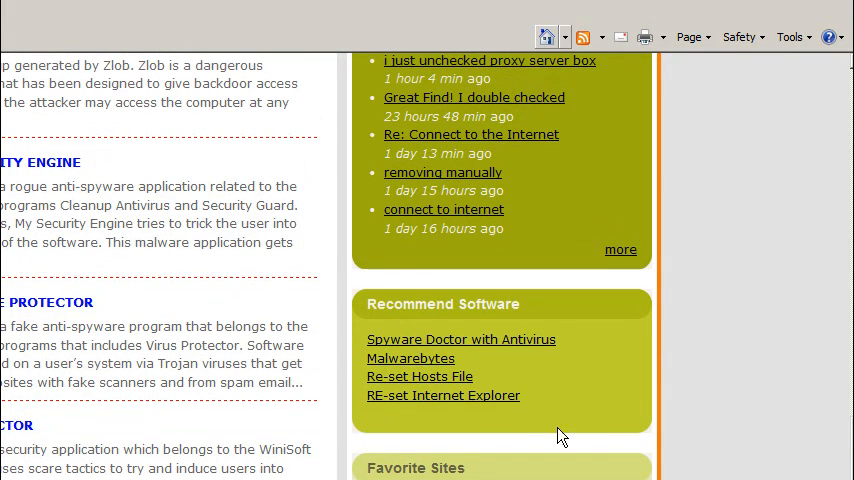
mouse_move(492, 400)
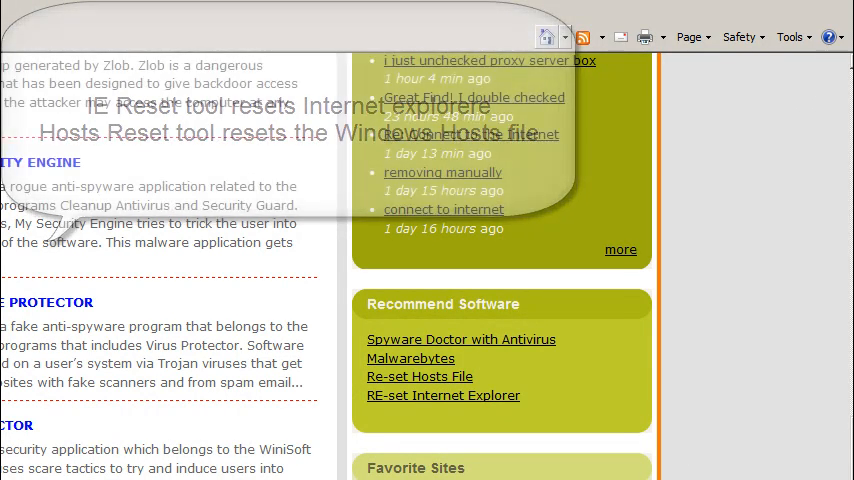
mouse_move(548, 318)
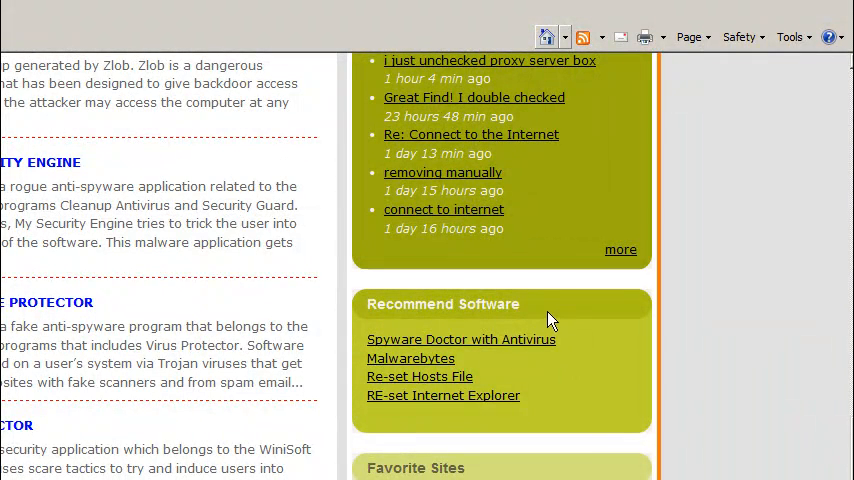
mouse_move(792, 450)
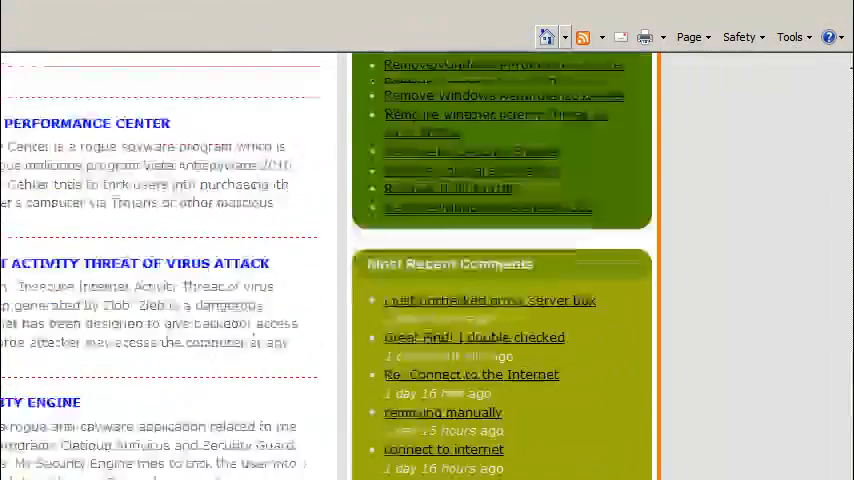
left_click(792, 36)
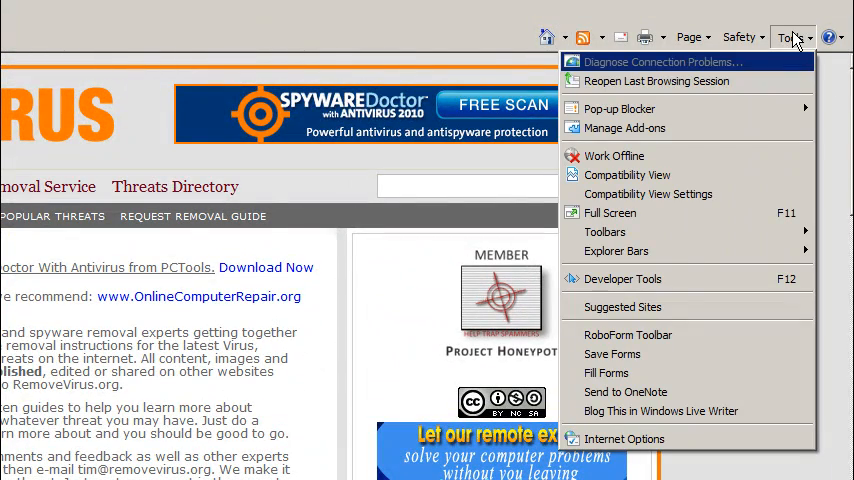
mouse_move(612, 354)
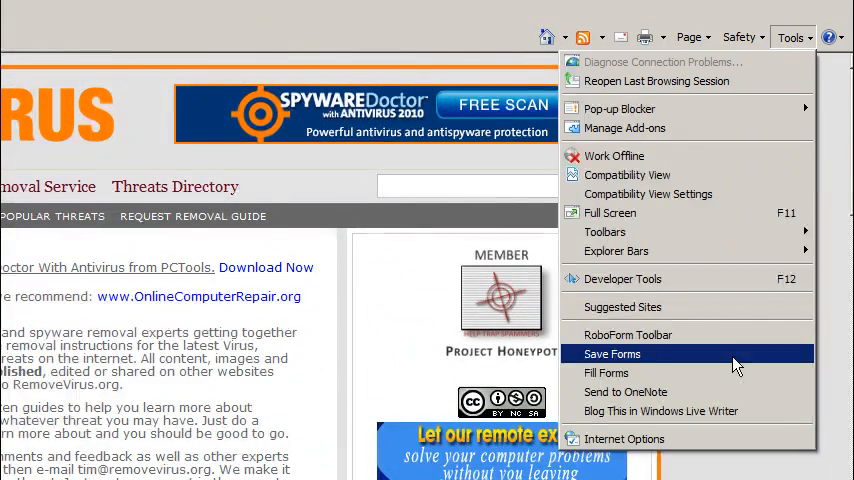